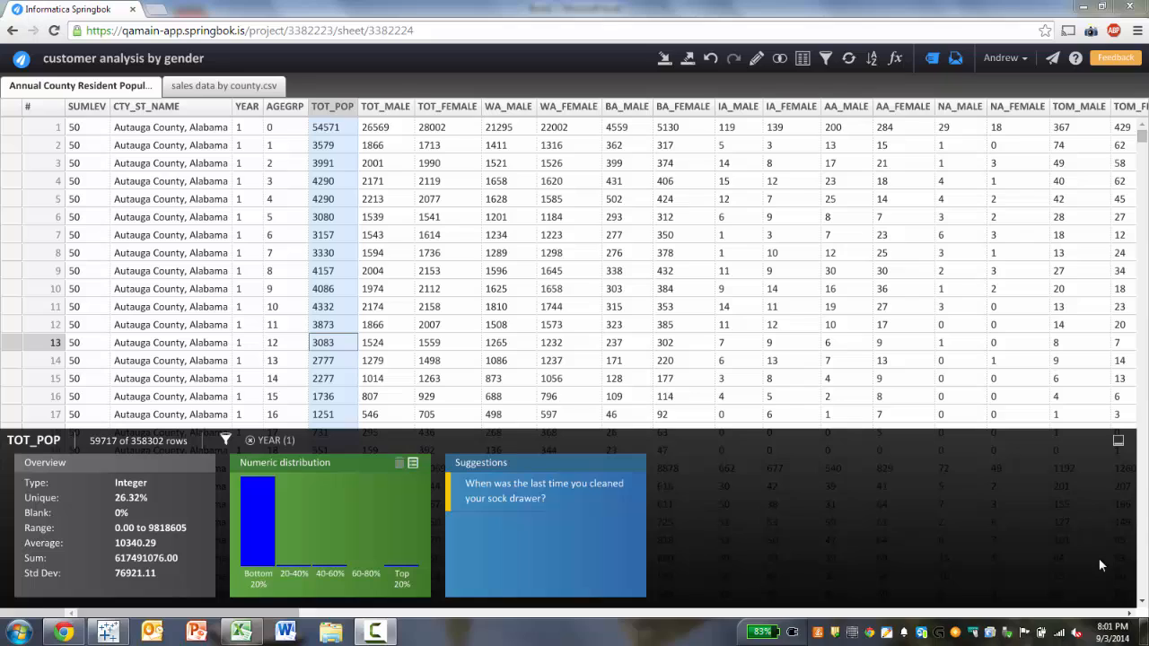
pyautogui.moveTo(672, 632)
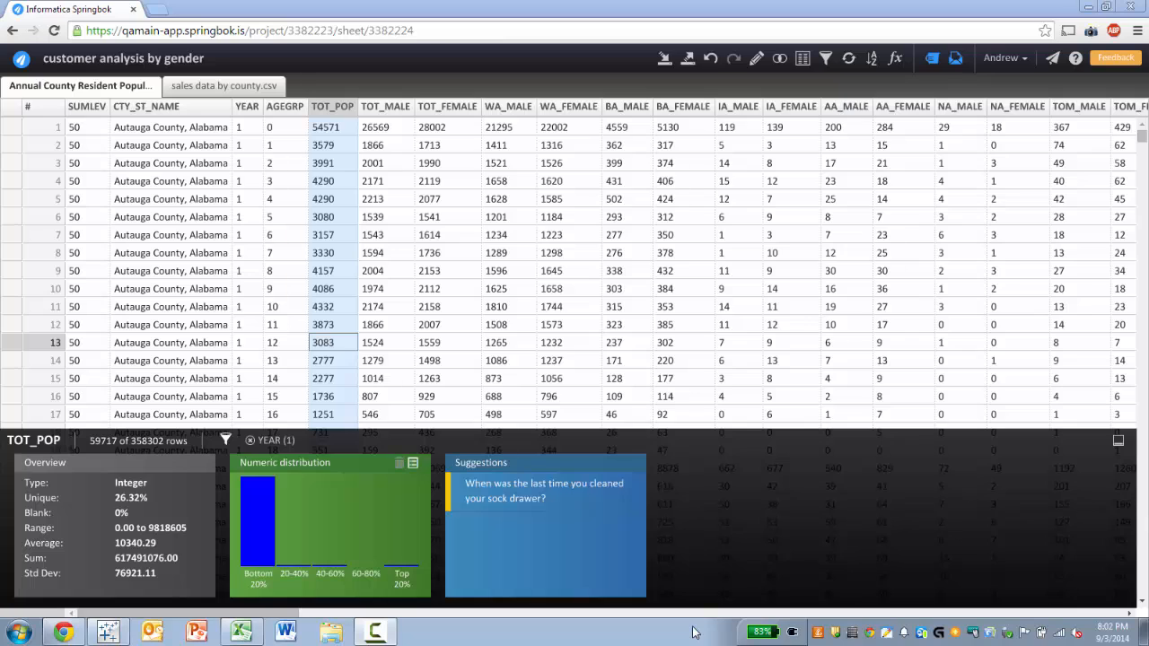
pyautogui.moveTo(926, 393)
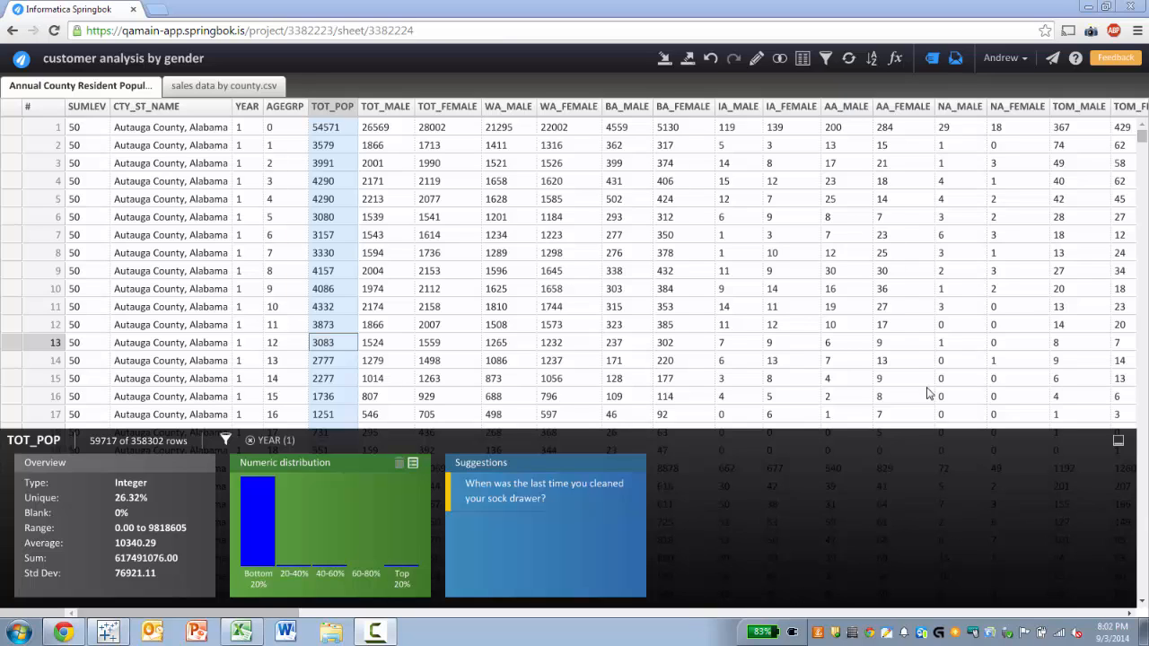
pyautogui.moveTo(829, 125)
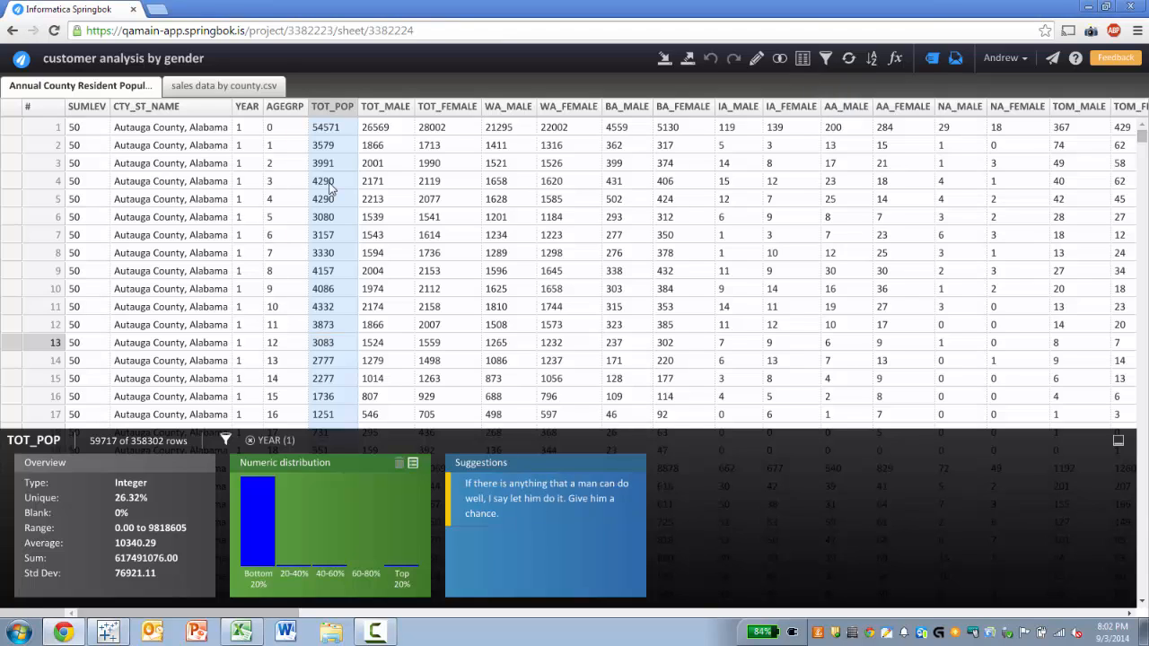
pyautogui.moveTo(809, 79)
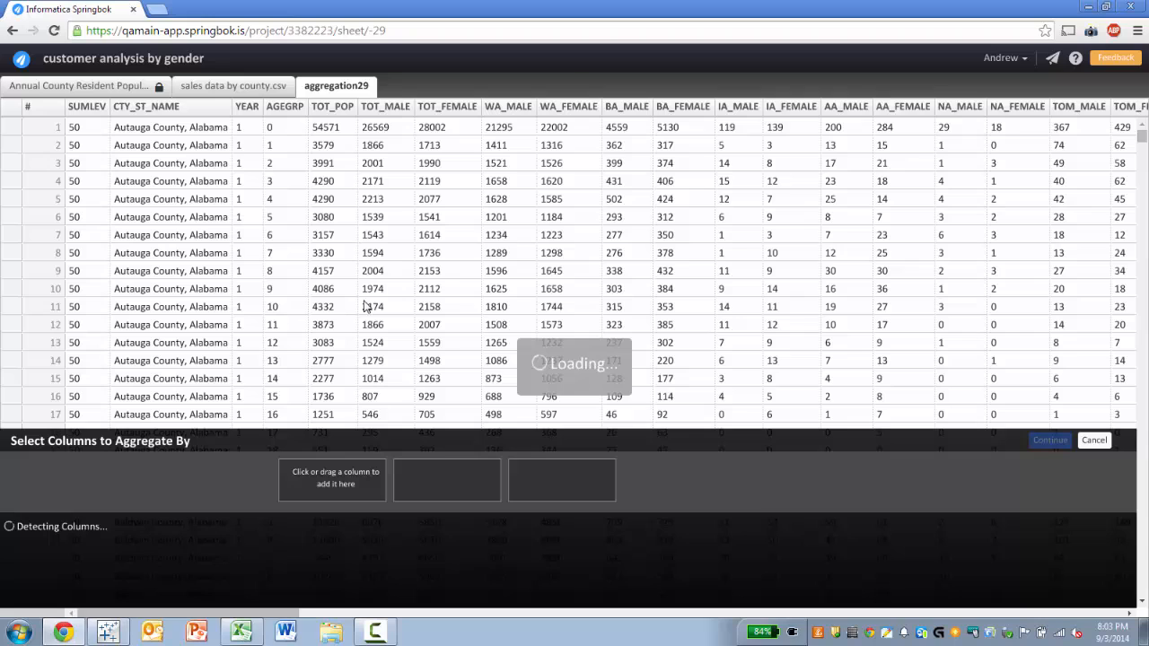
pyautogui.moveTo(296, 452)
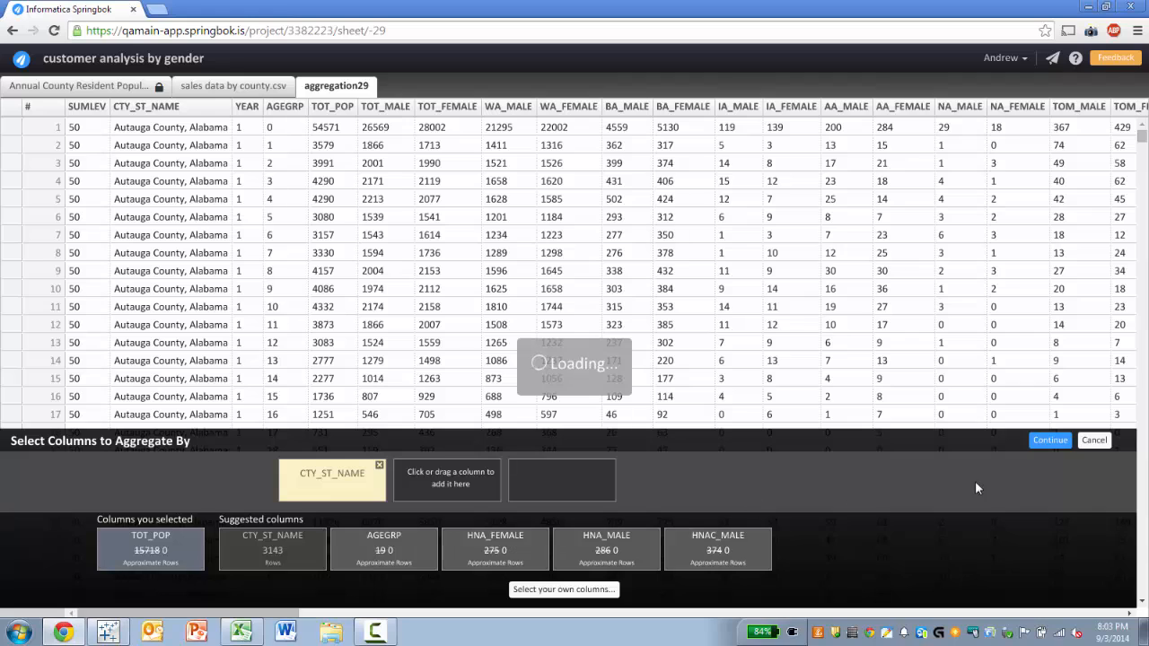
# - Group rows by CTY_ST_NAME with summed TOT_POP and TOT_FEMALE, no count, into a new sheet
pyautogui.click(1049, 439)
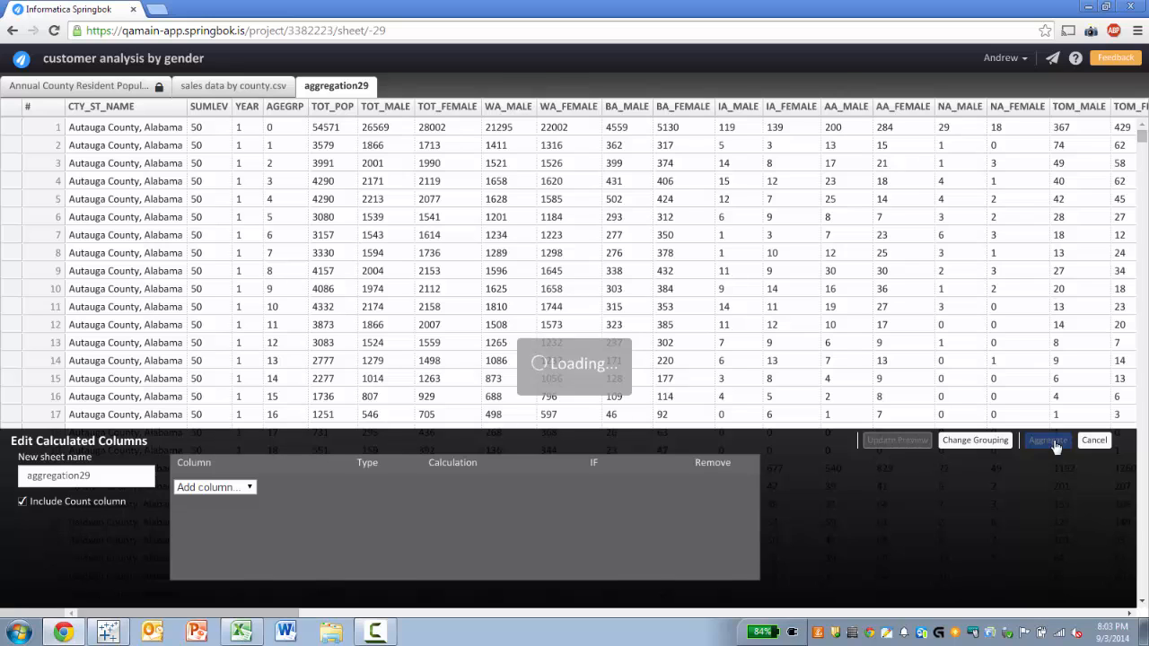
pyautogui.click(1047, 441)
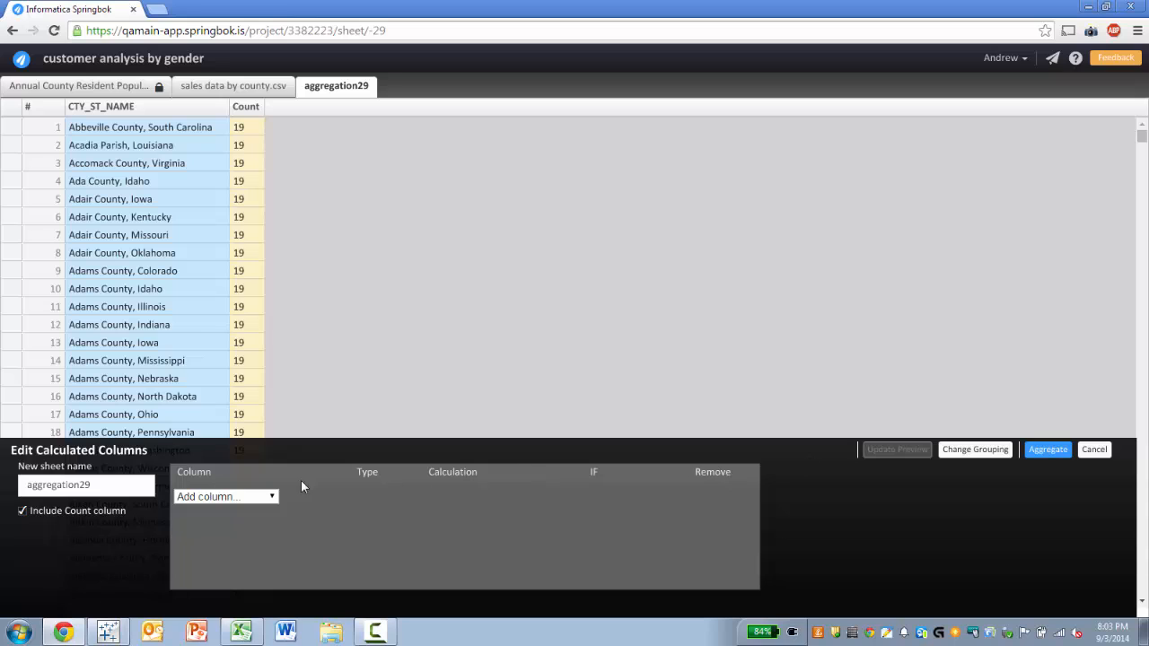
pyautogui.click(224, 495)
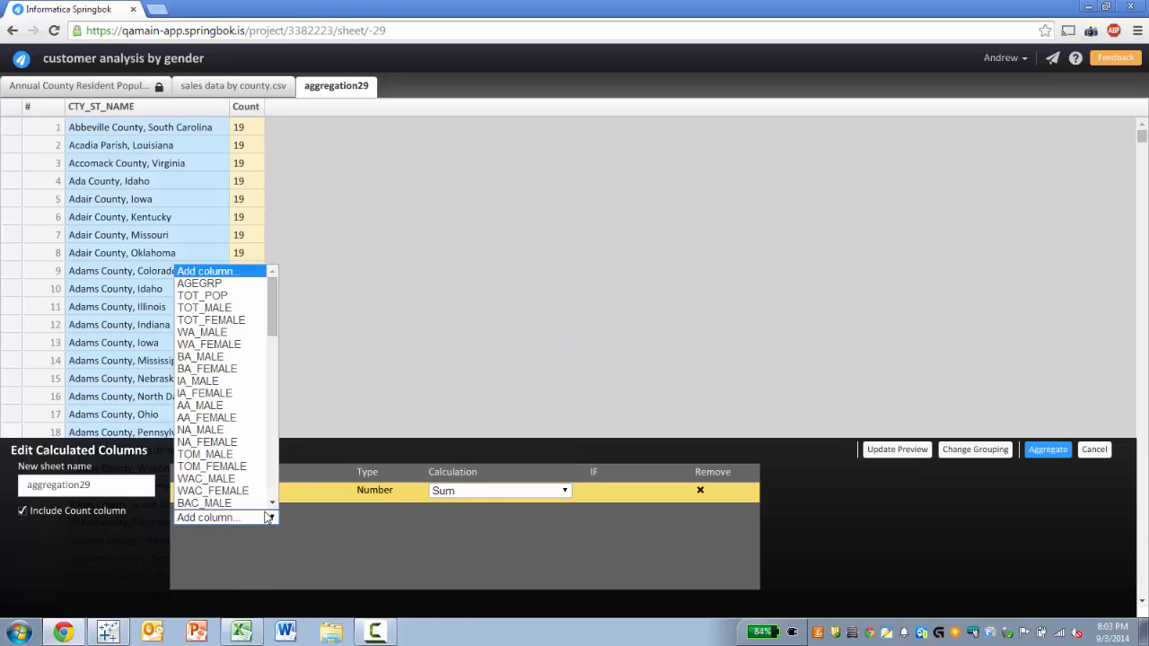
pyautogui.click(212, 319)
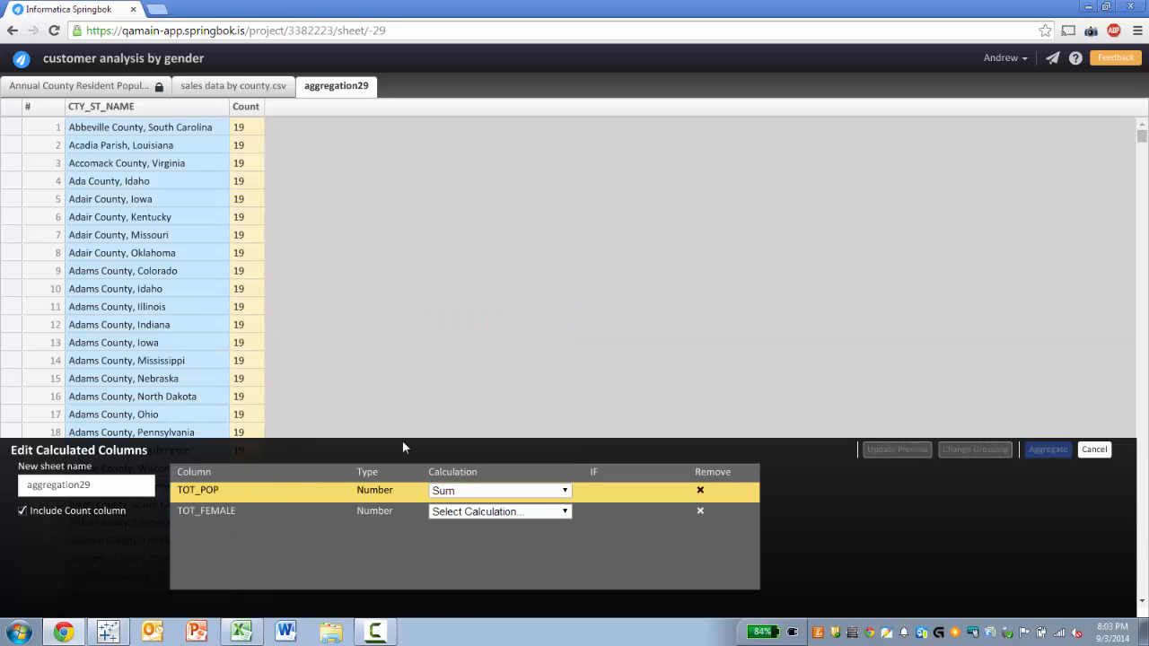
pyautogui.click(499, 512)
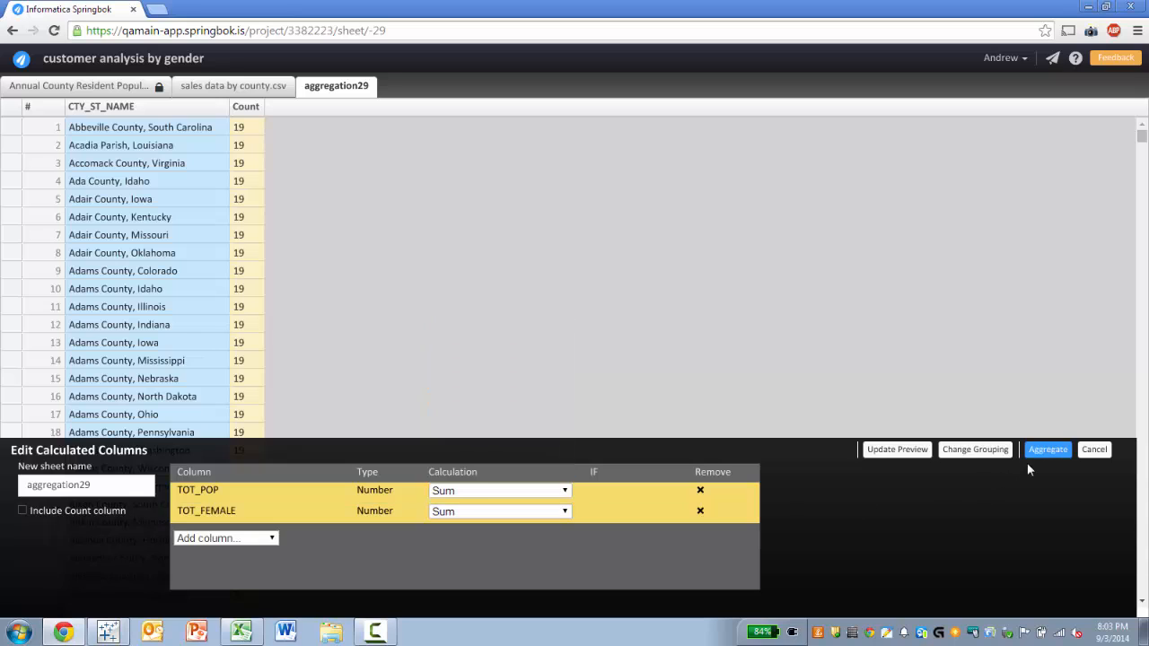
pyautogui.click(1048, 448)
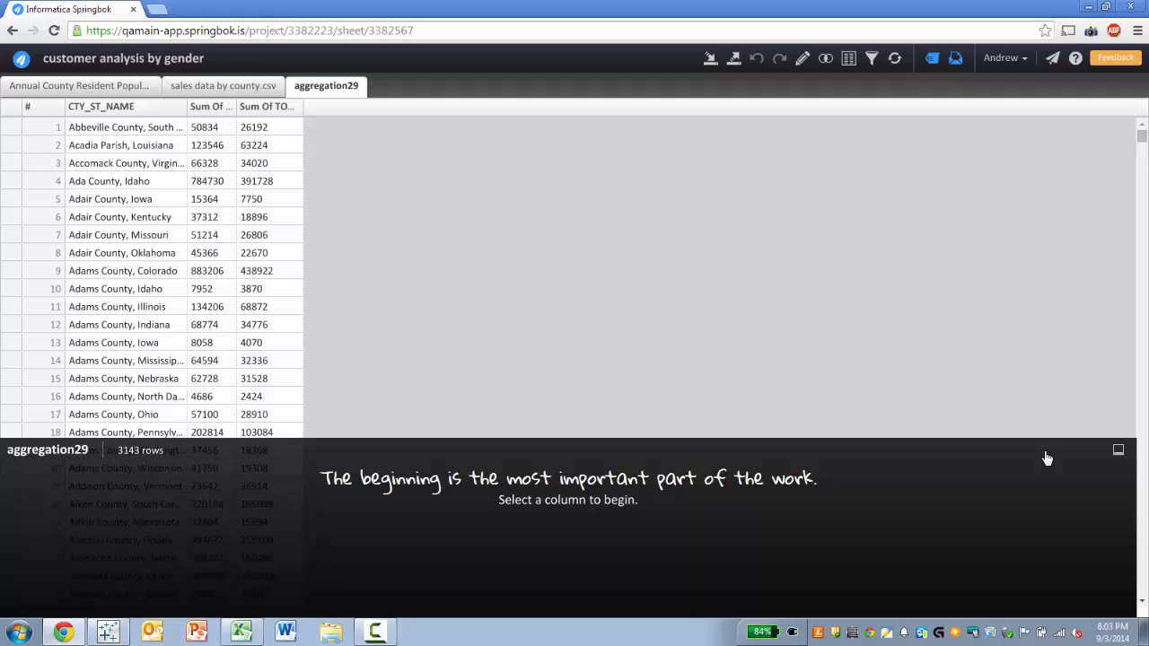
pyautogui.moveTo(913, 403)
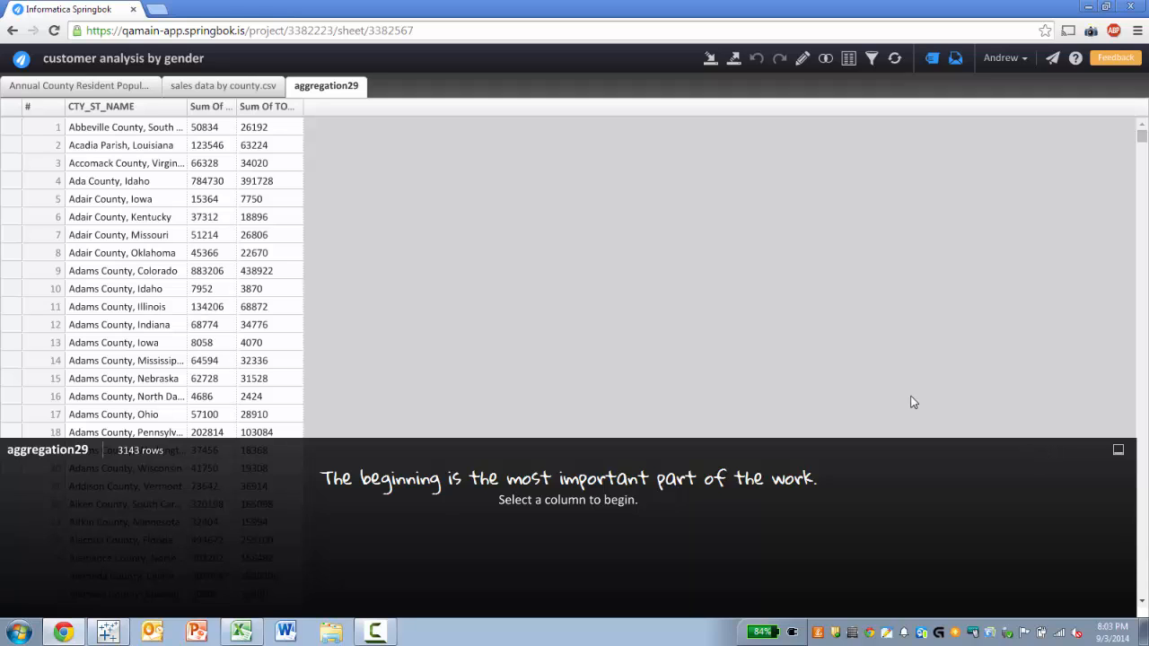
pyautogui.moveTo(826, 82)
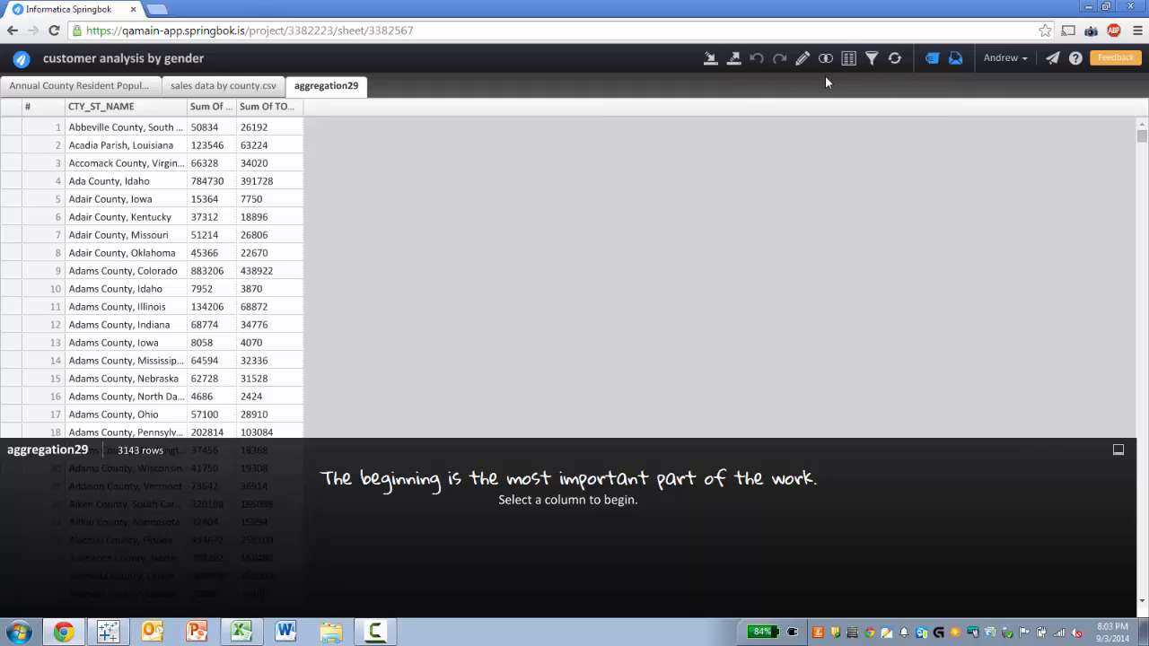
pyautogui.moveTo(273, 172)
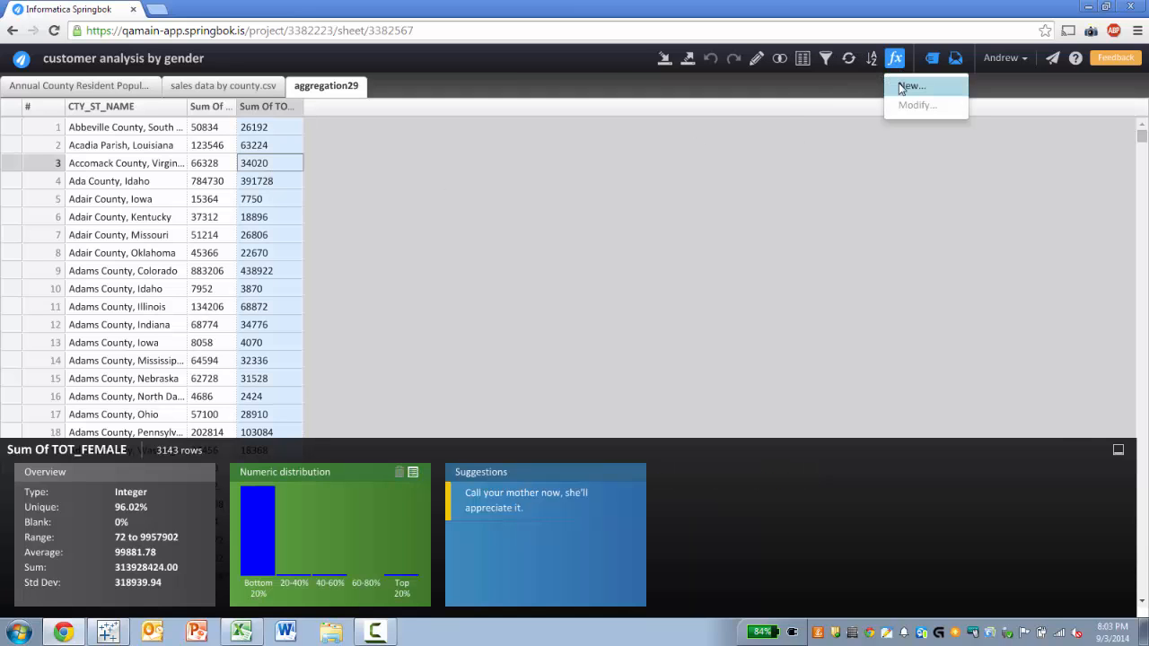
# - Create a calculated column Percentage = Sum Of TOT_FEMALE / Sum Of TOT_POP
pyautogui.click(912, 86)
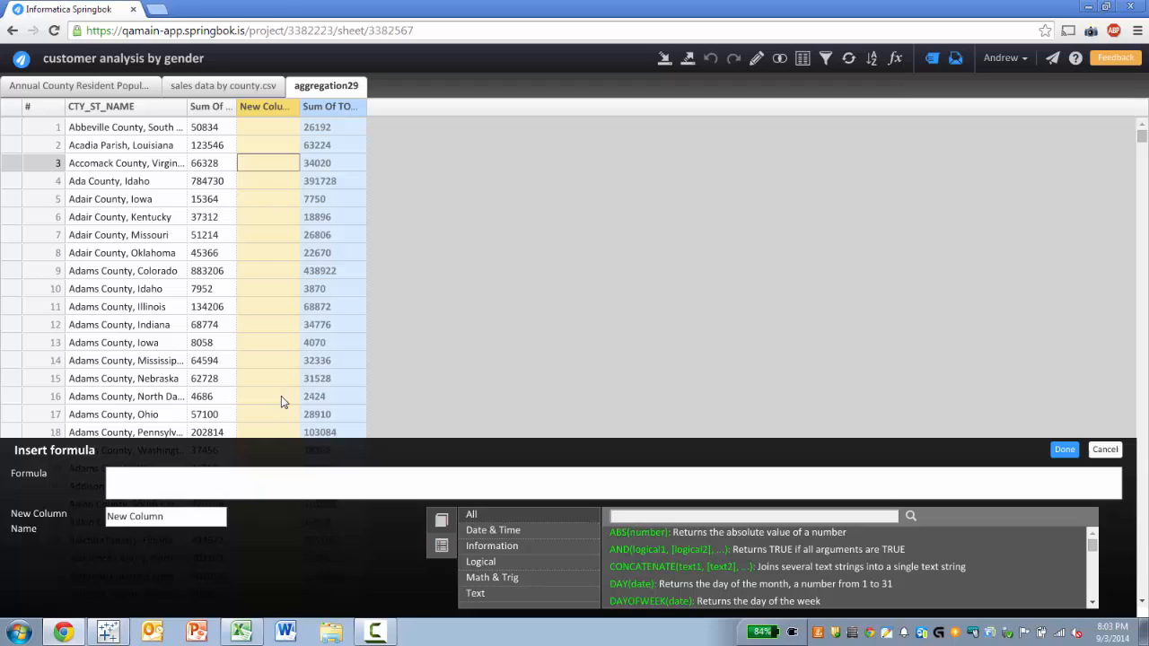
pyautogui.moveTo(316, 386)
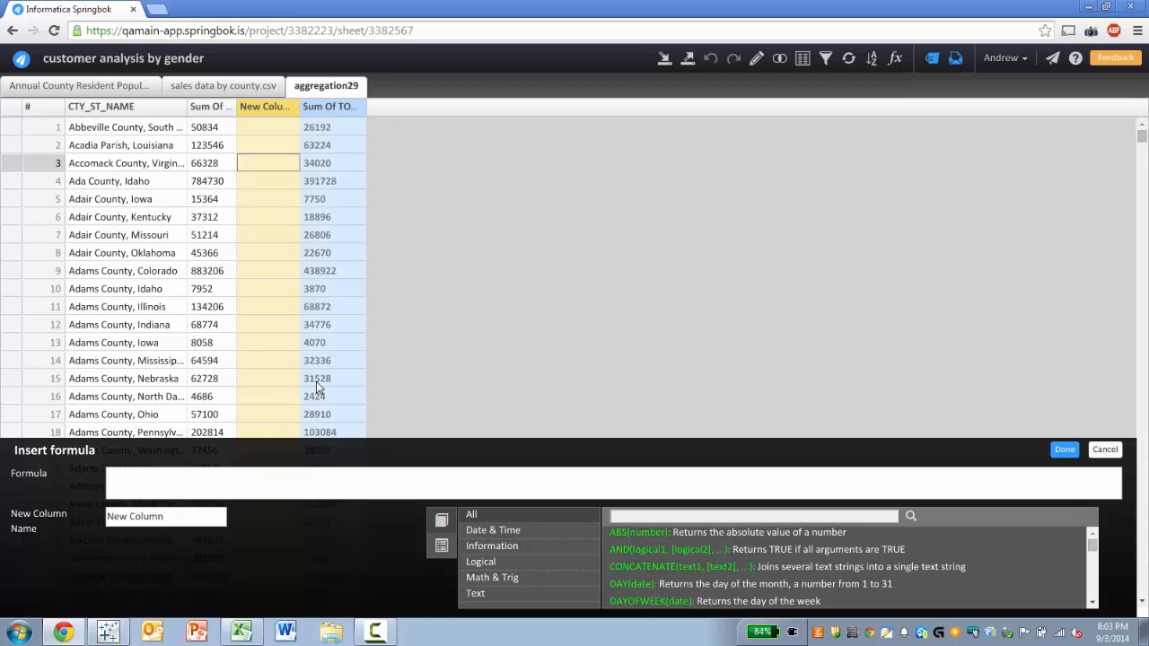
pyautogui.write('Sum Of TOT_FEMALE / Sum Of TOT_PO')
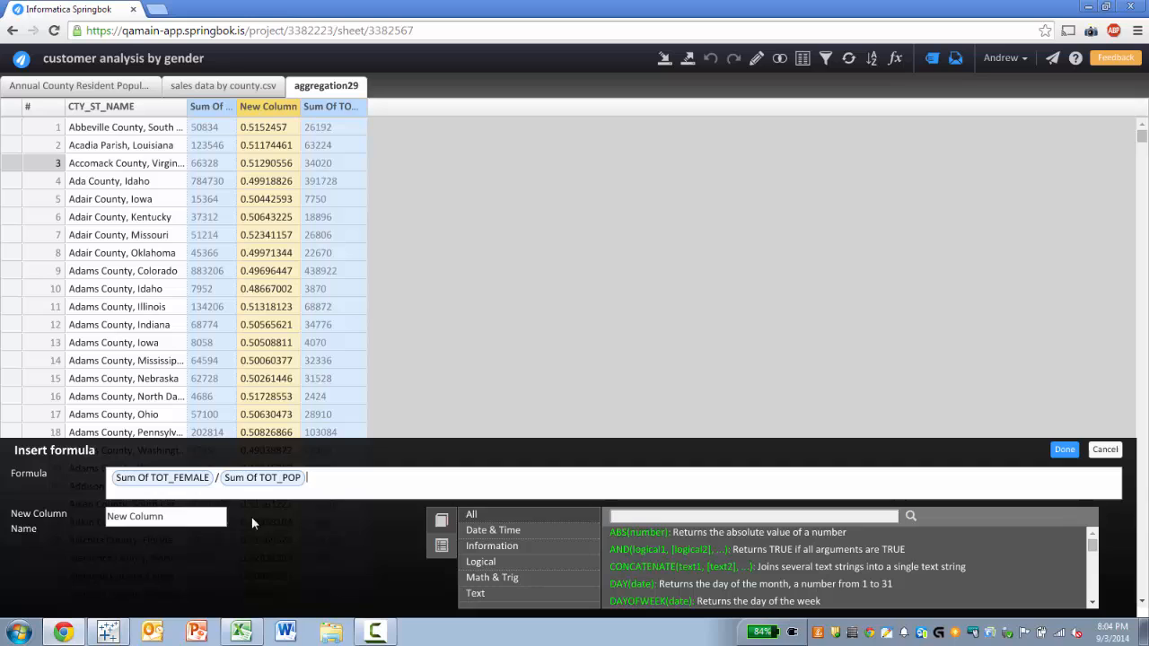
pyautogui.write('Percent')
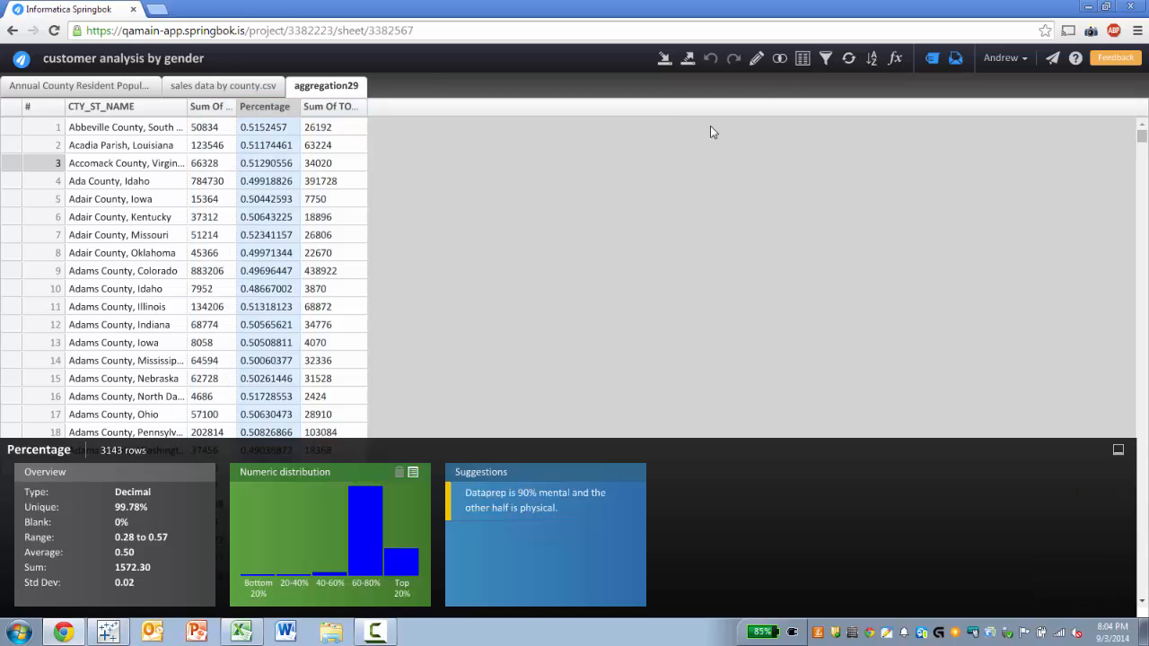
pyautogui.moveTo(764, 88)
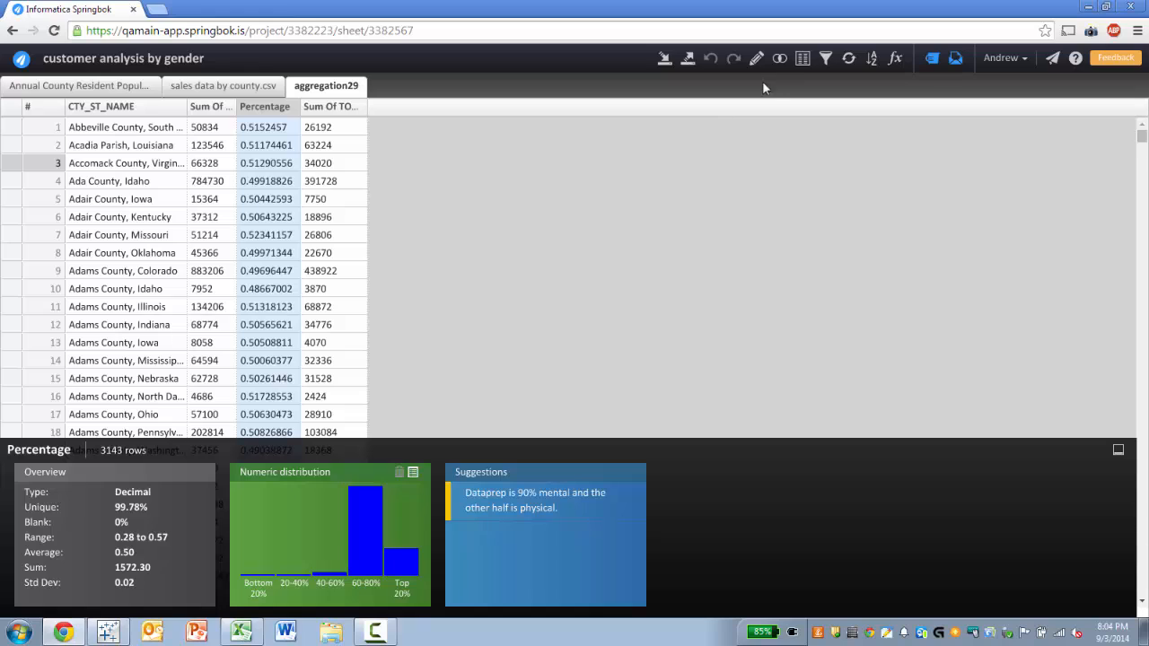
pyautogui.moveTo(779, 58)
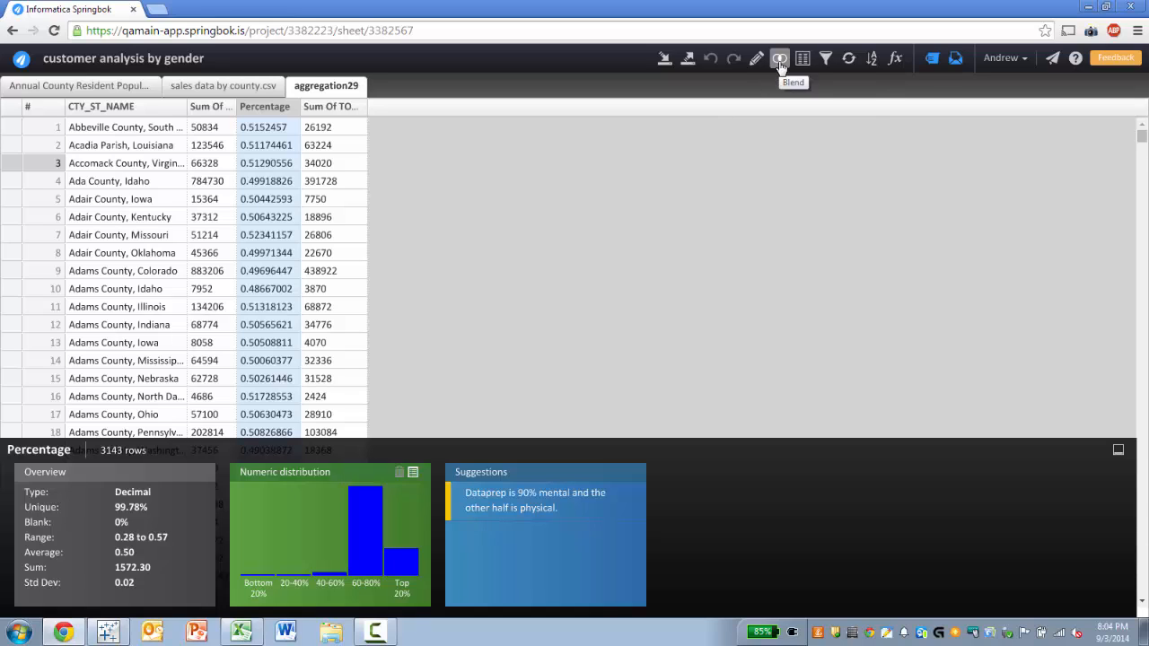
# - Combine the aggregation sheet with sales data by county.csv, matching CTY_ST_NAME to County
pyautogui.click(779, 57)
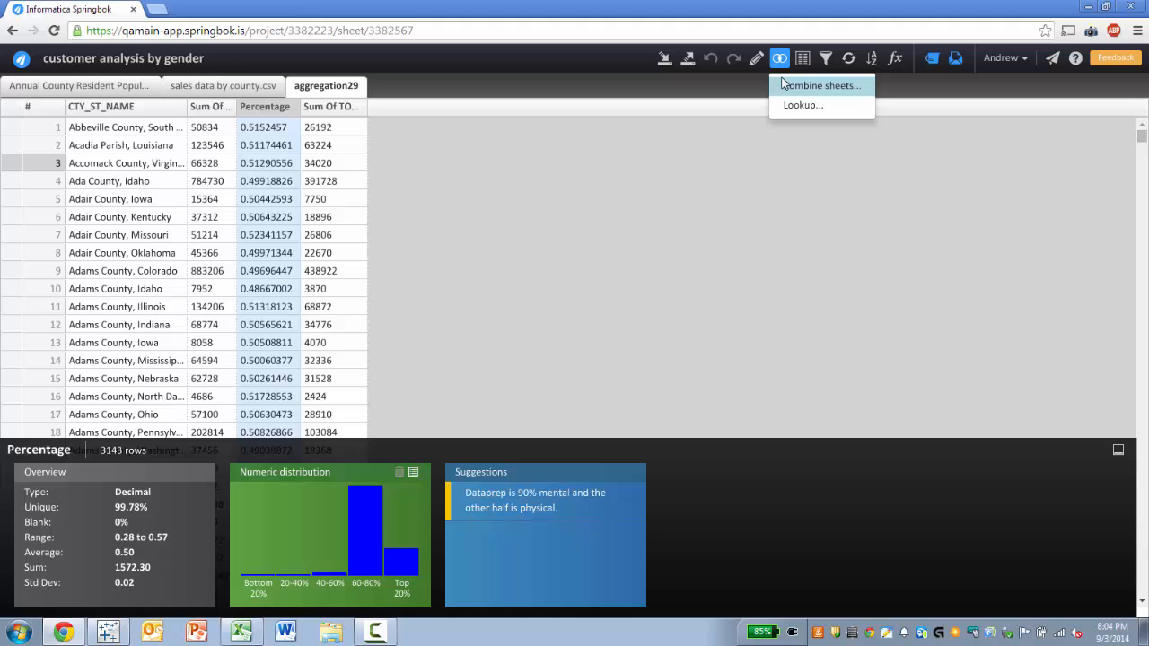
pyautogui.click(822, 86)
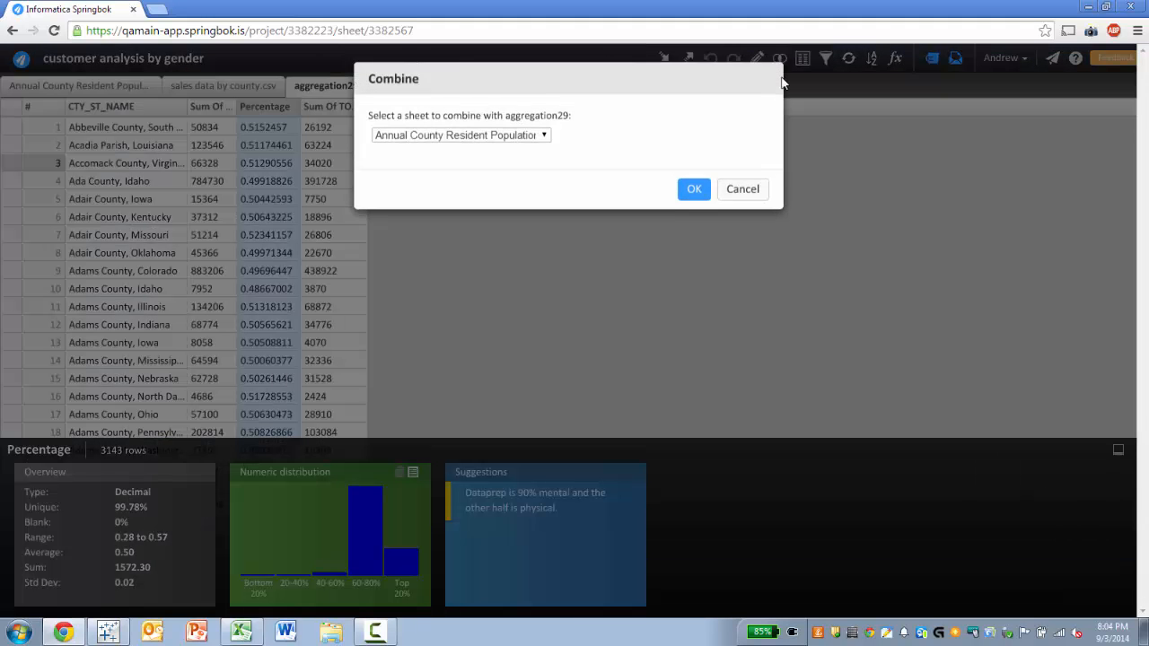
pyautogui.click(459, 138)
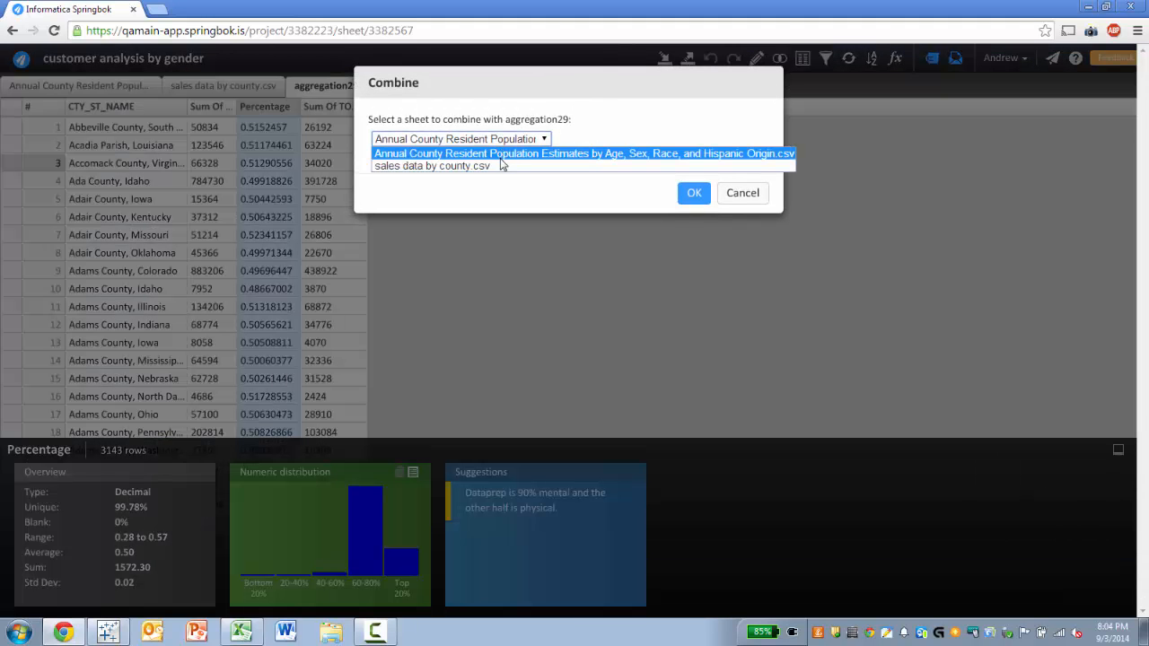
pyautogui.click(693, 194)
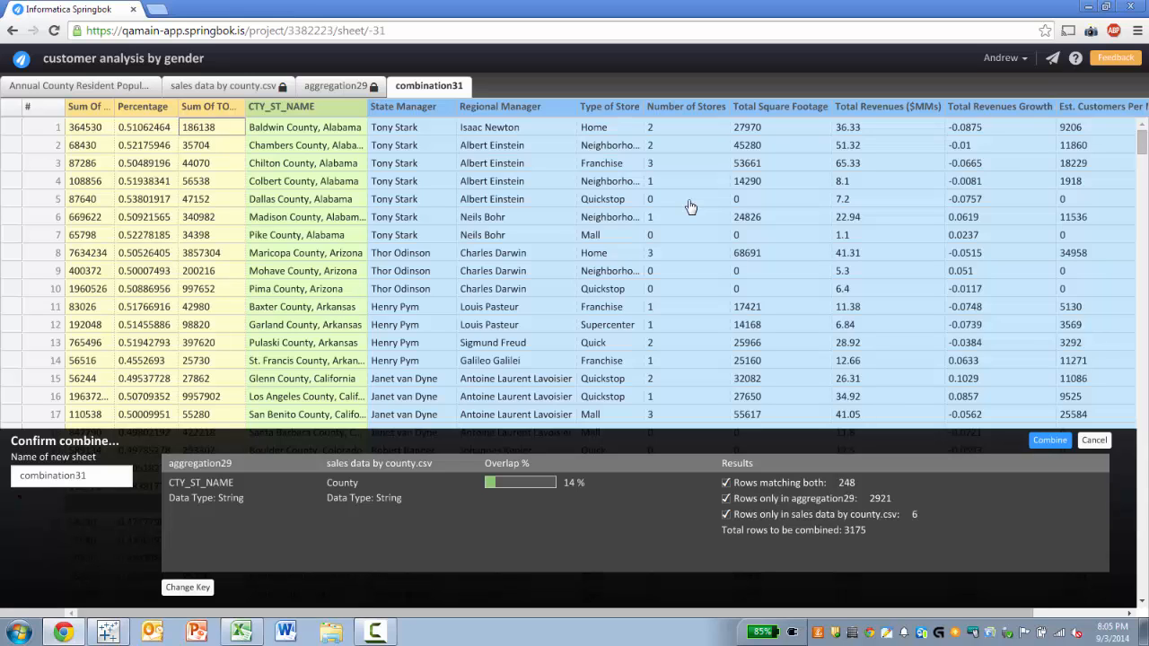
pyautogui.moveTo(722, 315)
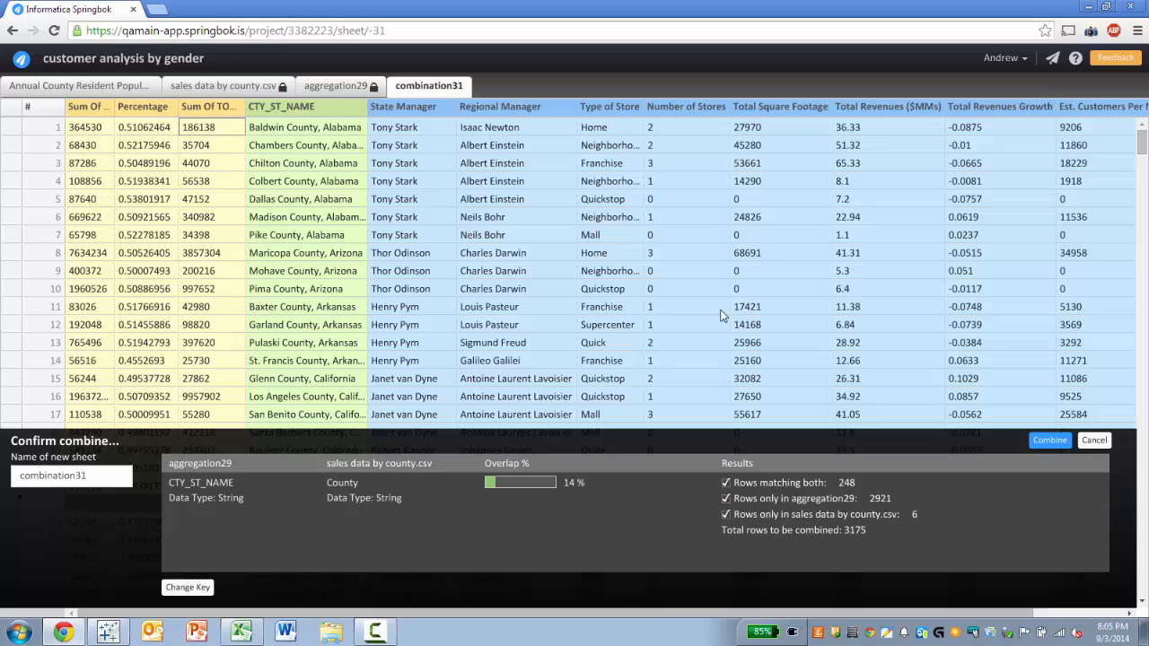
pyautogui.click(1048, 441)
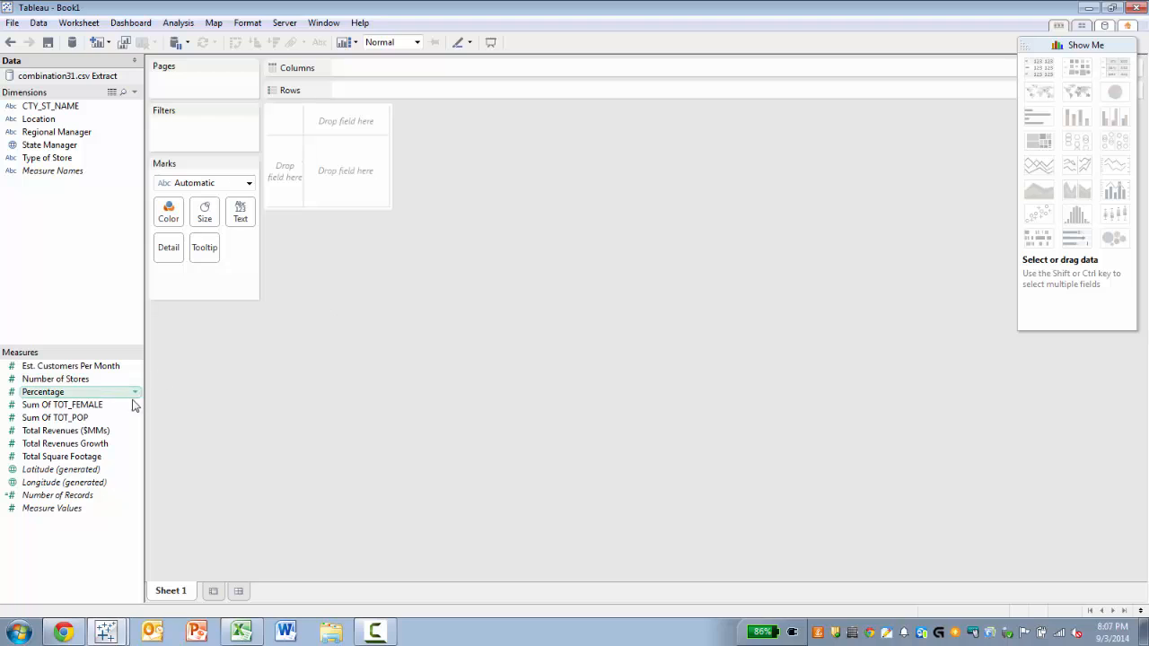
# - Place Percentage on Columns for the horizontal axis of the scatter plot
pyautogui.moveTo(43, 391); pyautogui.dragTo(278, 237)
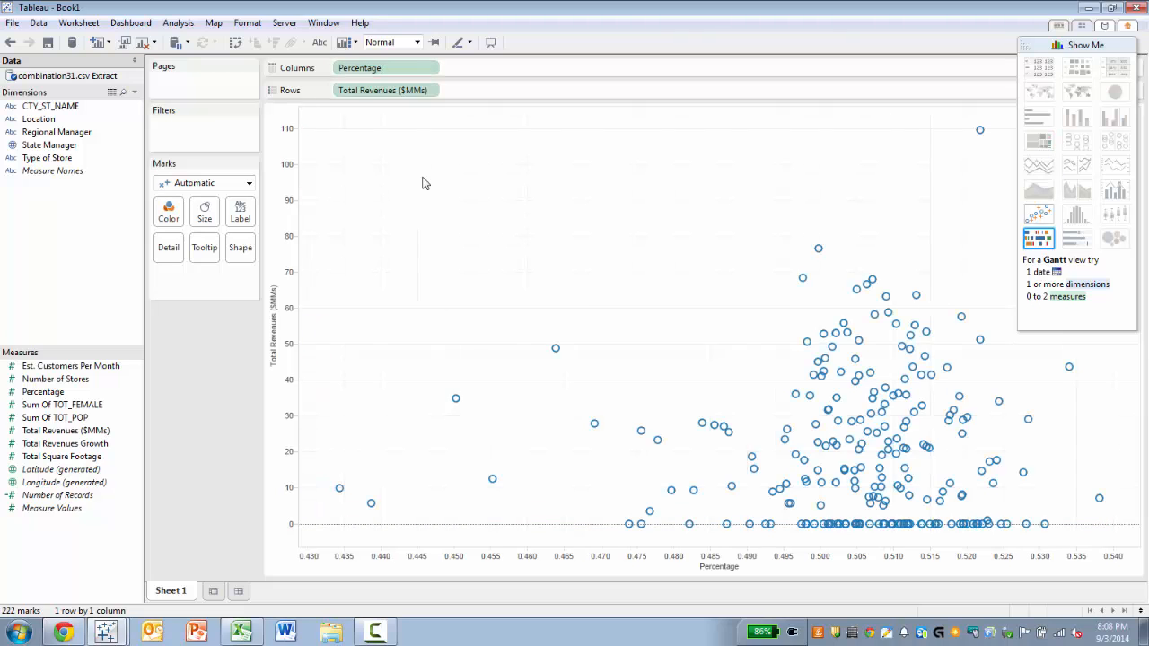
pyautogui.moveTo(707, 378)
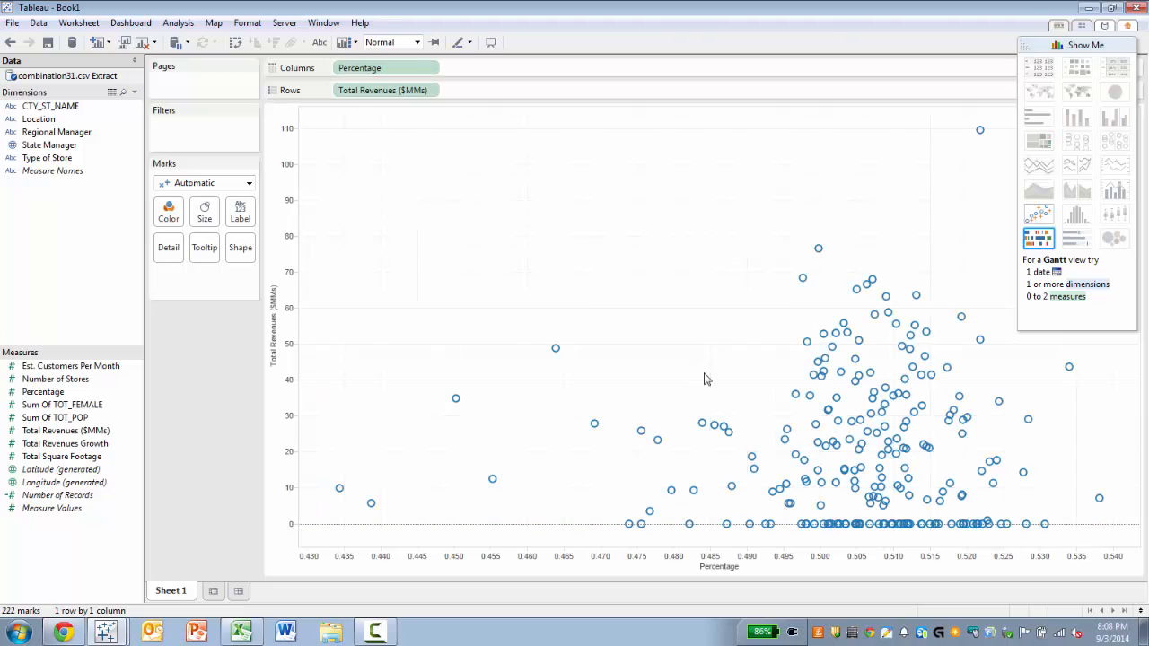
pyautogui.moveTo(822, 371)
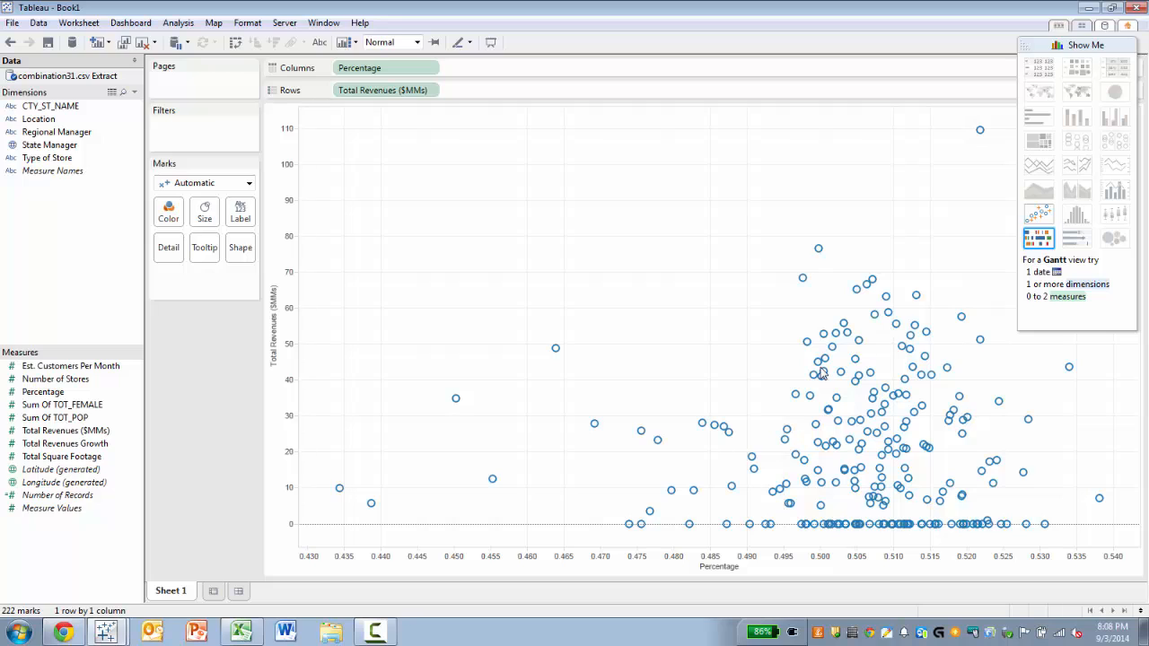